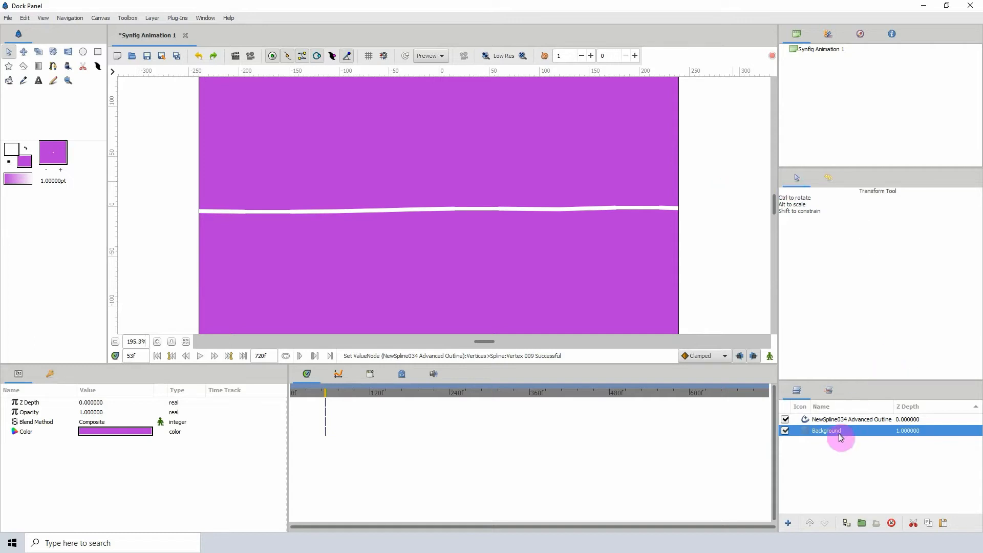
Select the NewSpline034 Advanced Outline layer so its vertex handles appear.
left_click(851, 419)
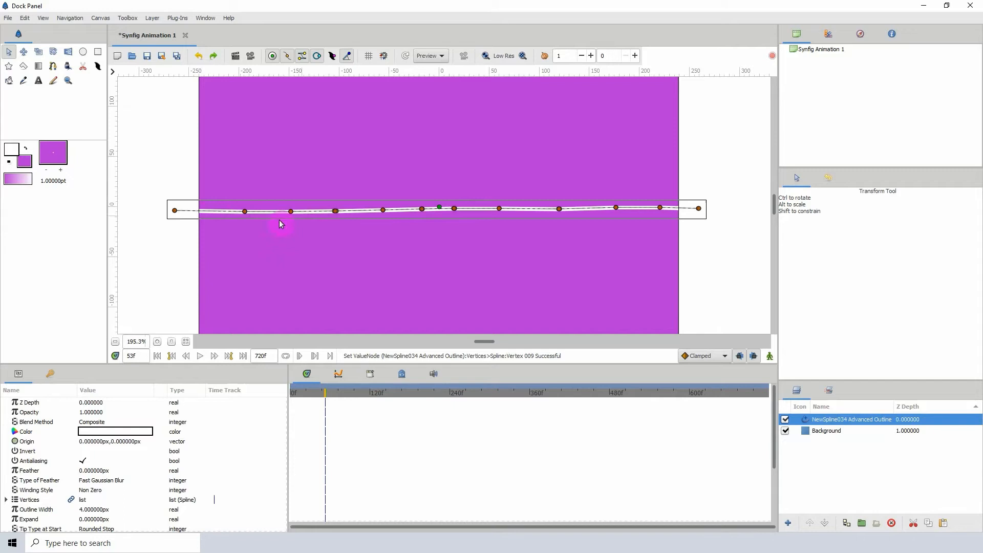
mouse_move(600, 211)
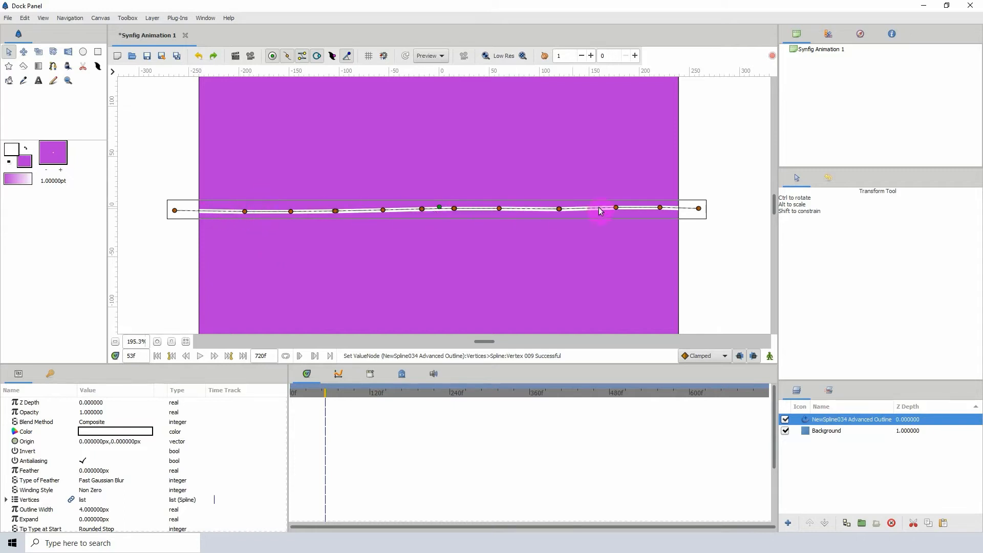
mouse_move(227, 216)
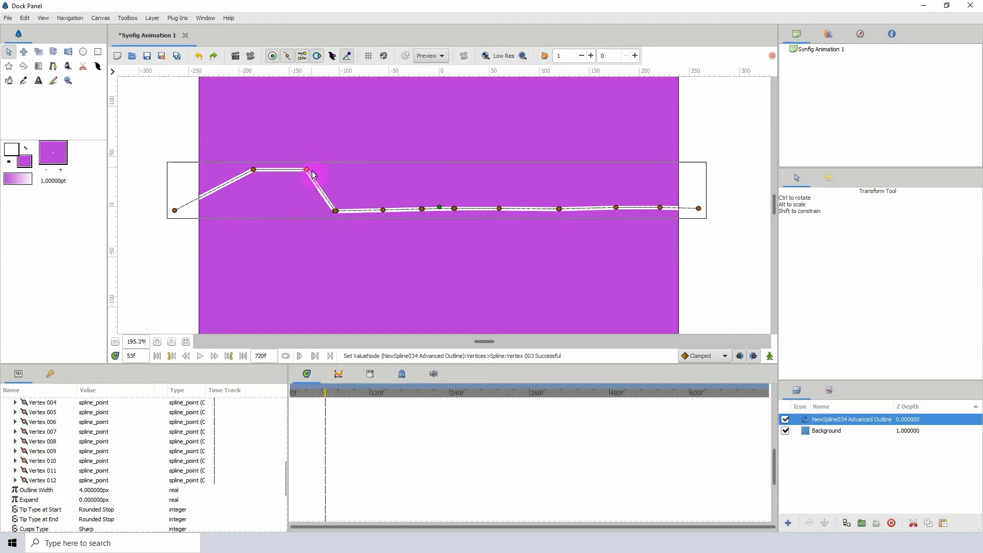
left_click_drag(306, 169, 250, 207)
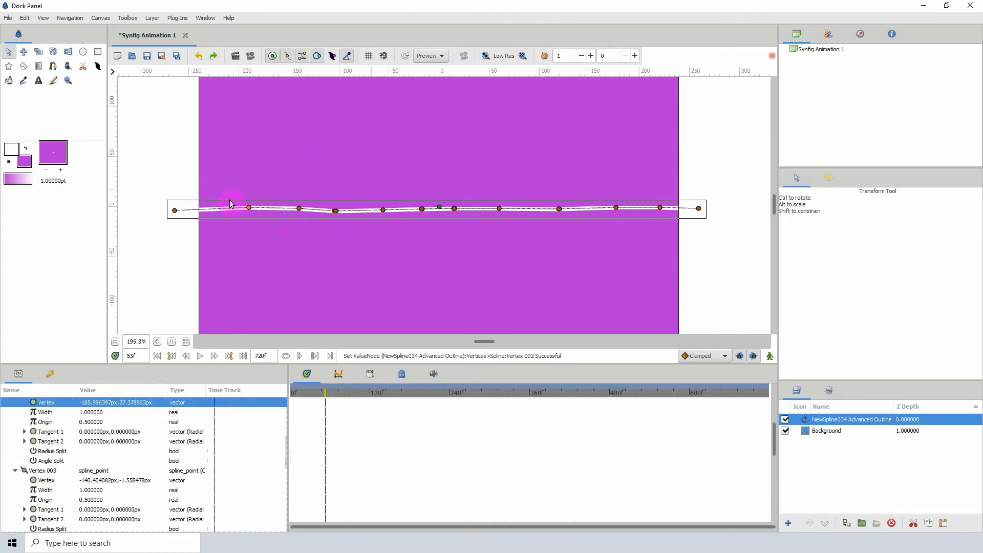
Convert vertices 002 and 004 to Greyed, then open the conversion options for vertex 006.
right_click(249, 208)
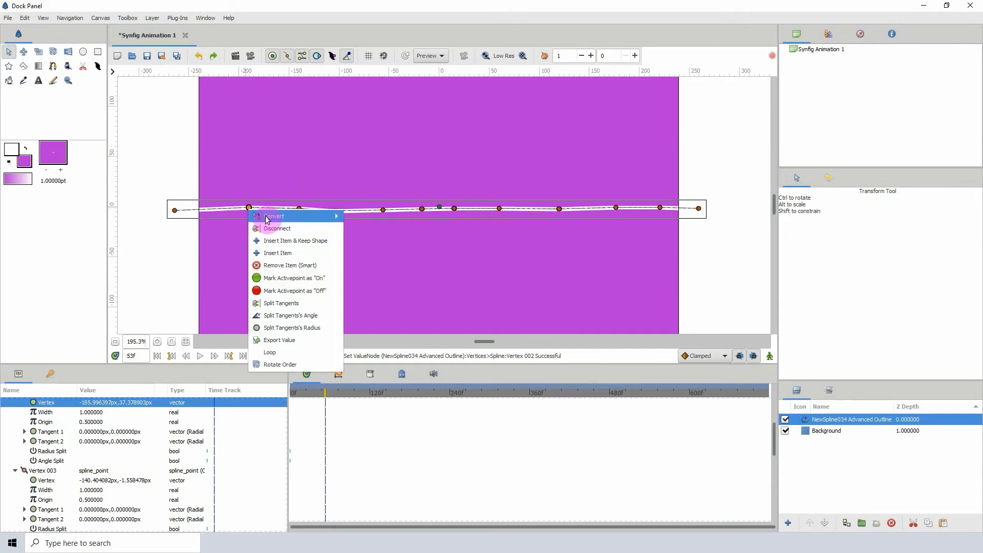
left_click(274, 215)
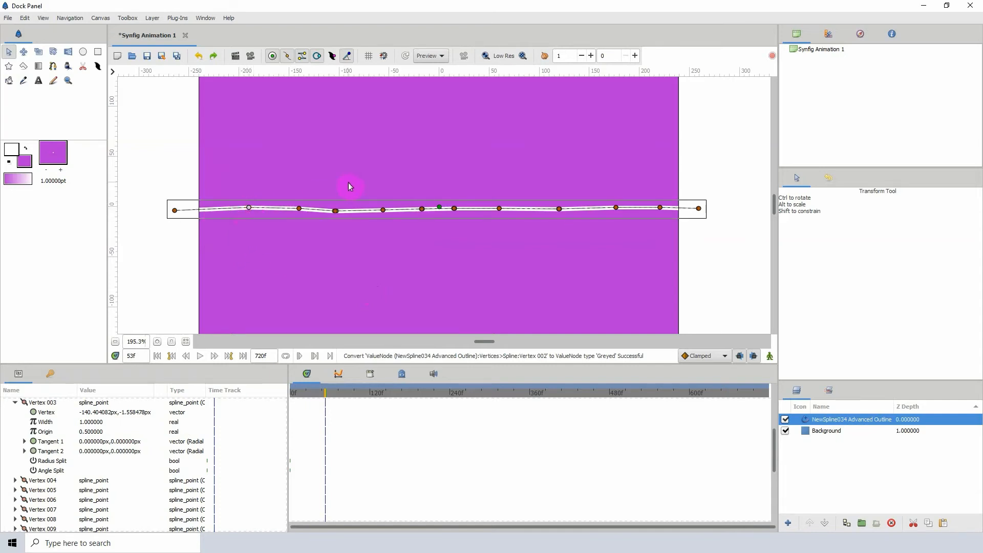
mouse_move(531, 184)
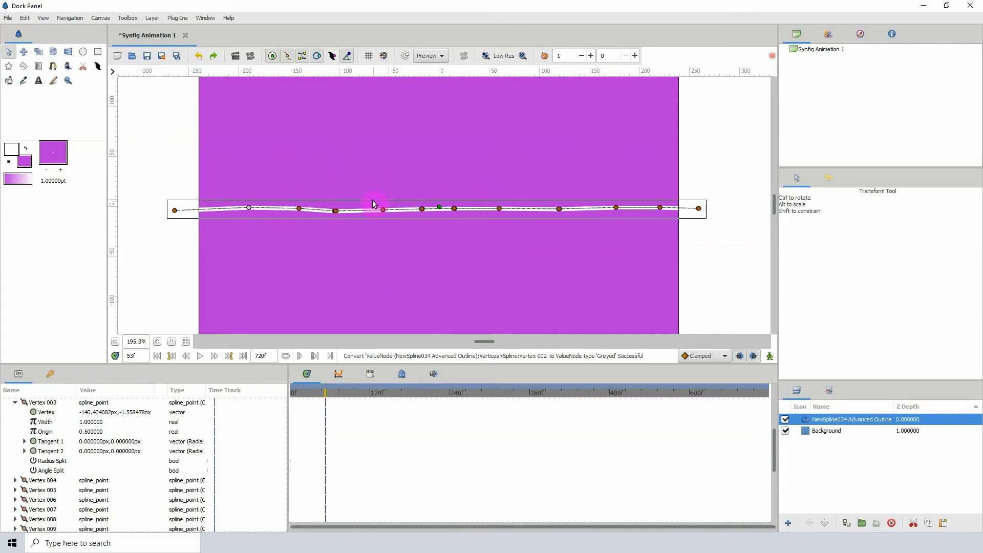
mouse_move(352, 199)
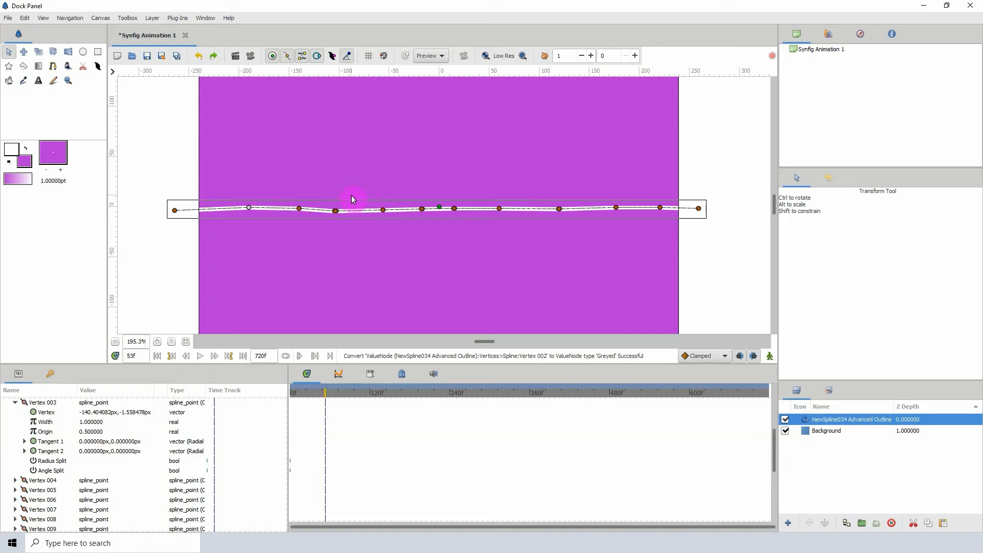
right_click(334, 210)
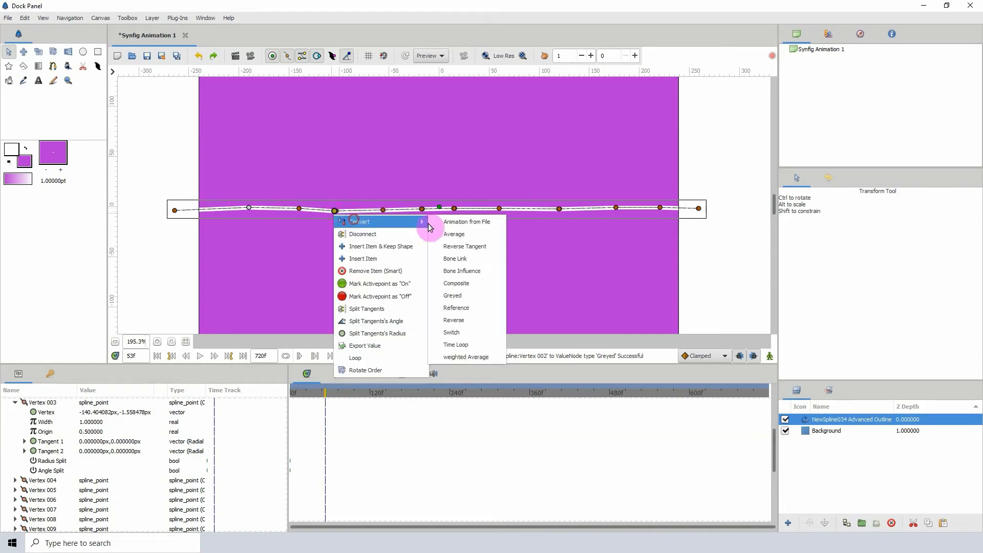
left_click(452, 296)
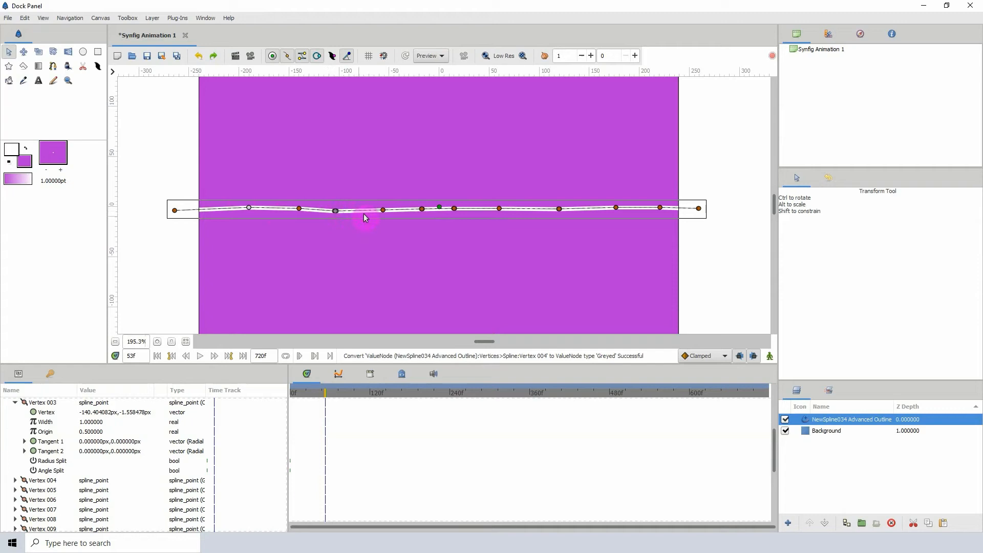
right_click(422, 208)
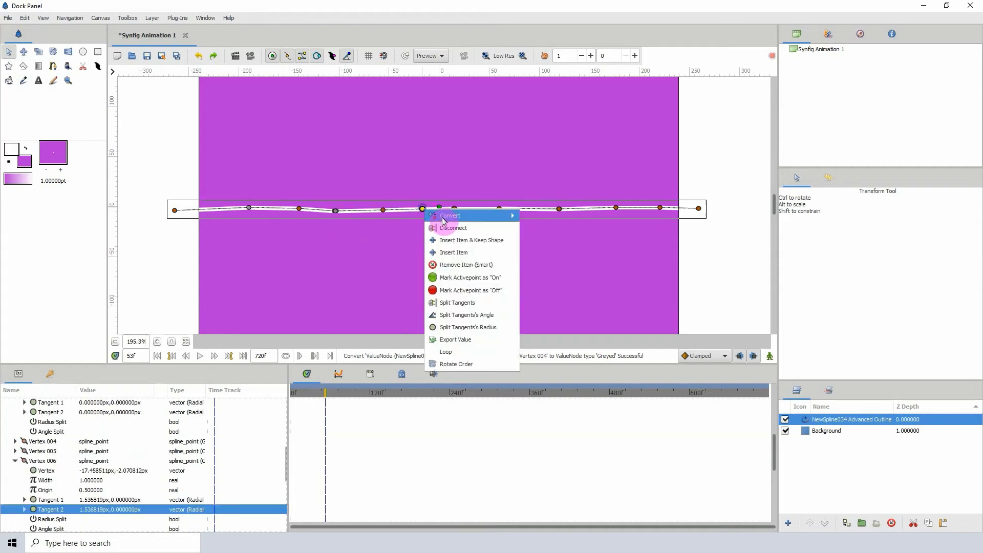
left_click(450, 216)
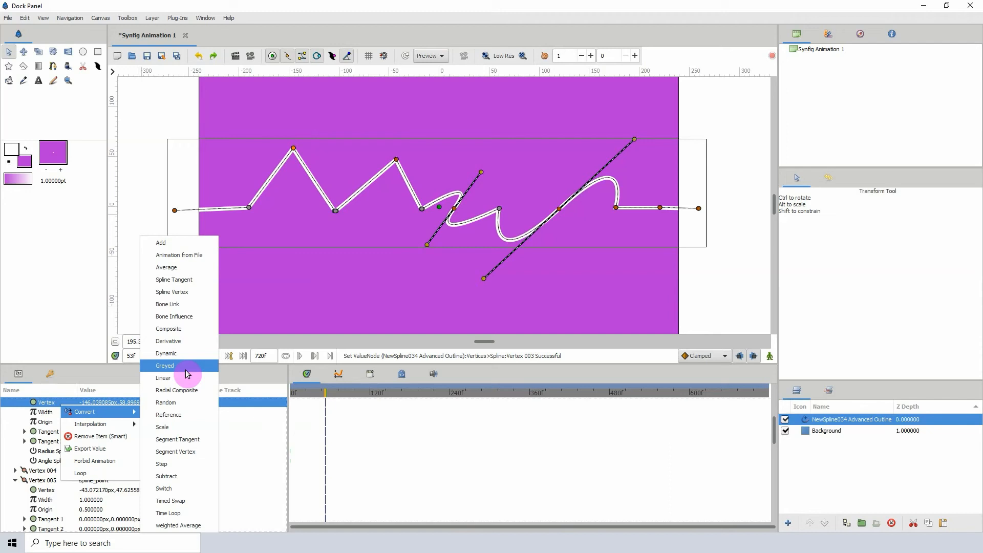
mouse_move(166, 353)
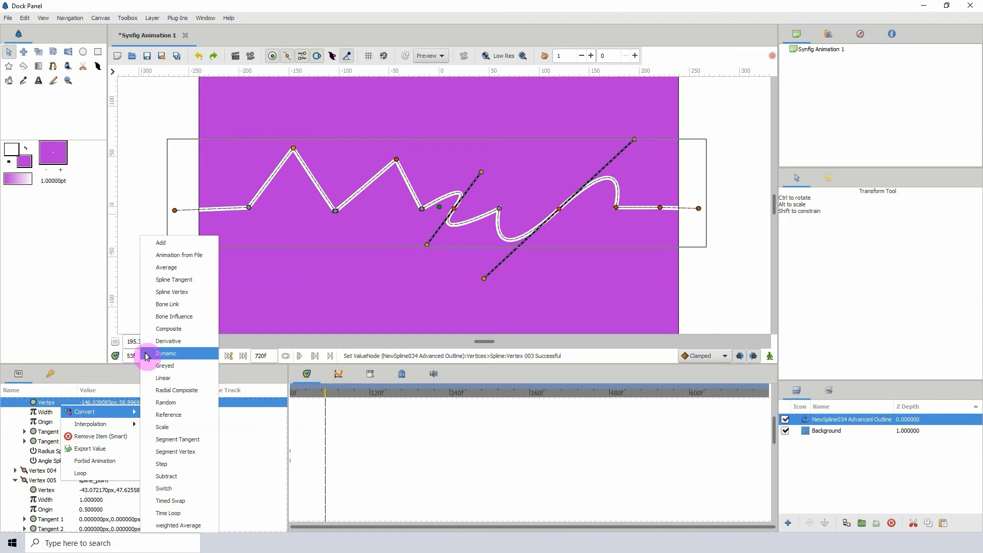
mouse_move(201, 318)
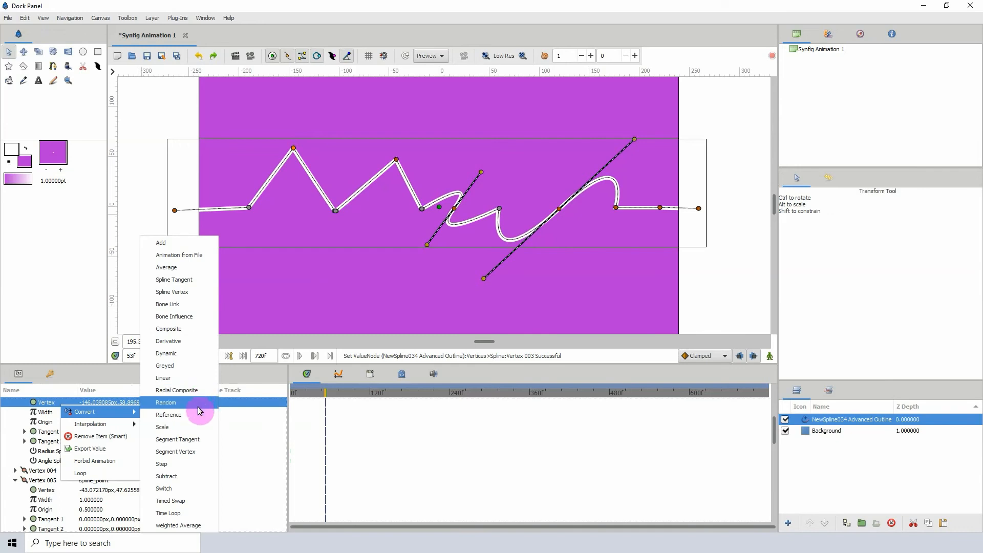
mouse_move(168, 340)
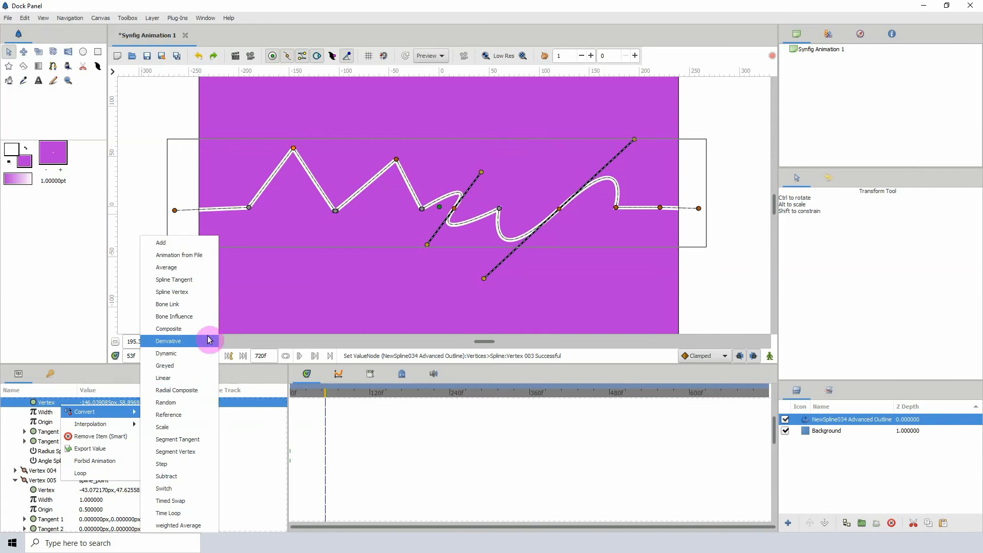
mouse_move(186, 464)
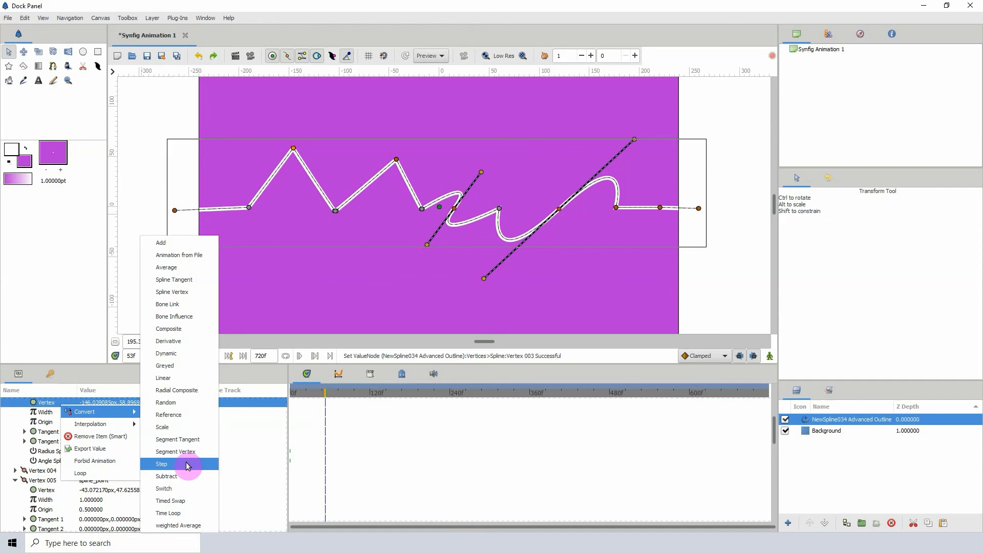
mouse_move(361, 330)
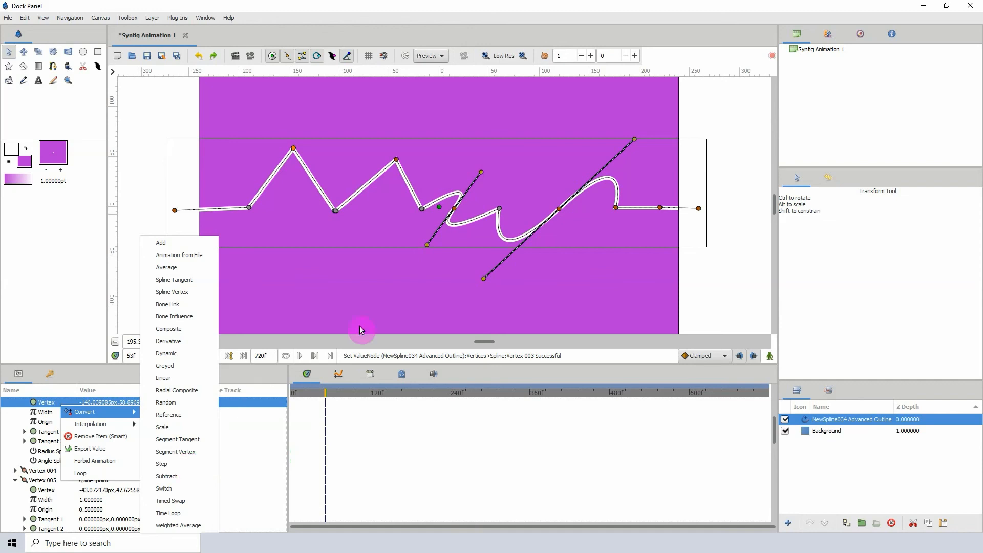